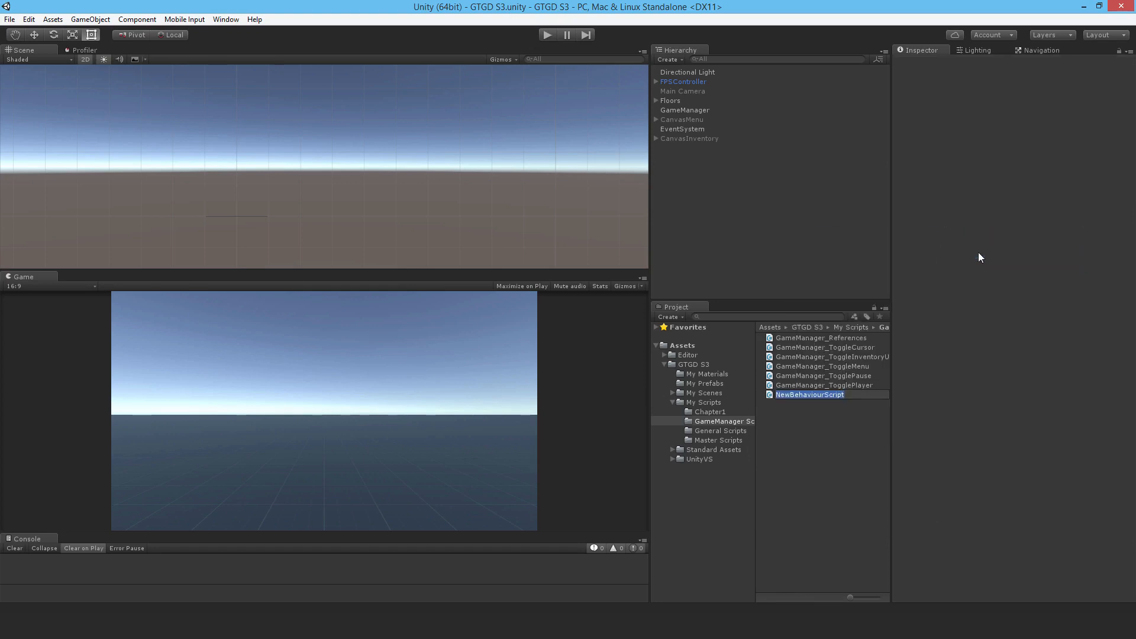
# Name the script GameManager_GoToMenuScene, open it, and accept Windows (CR LF) line endings.
pyautogui.write('GameManager_GoToMenuScene')
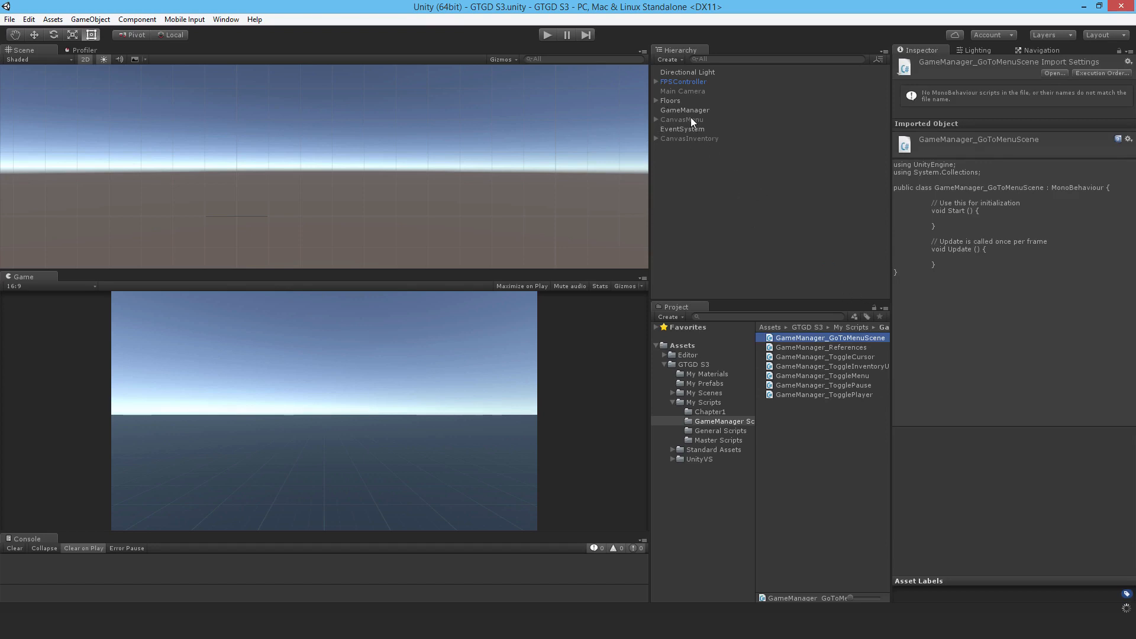
pyautogui.click(683, 109)
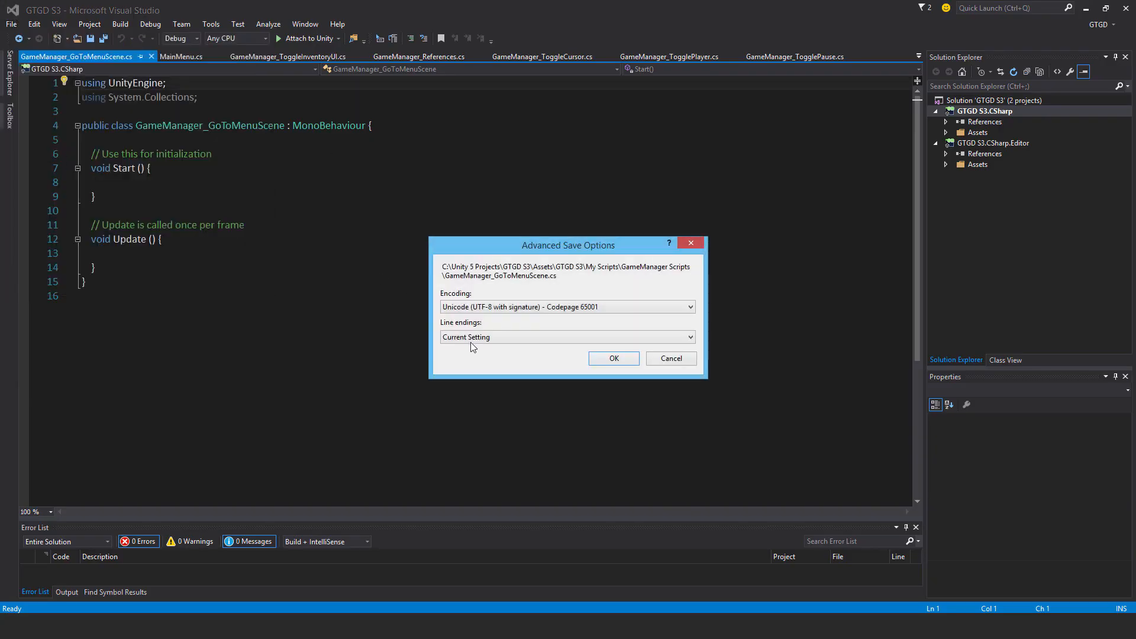
pyautogui.click(567, 336)
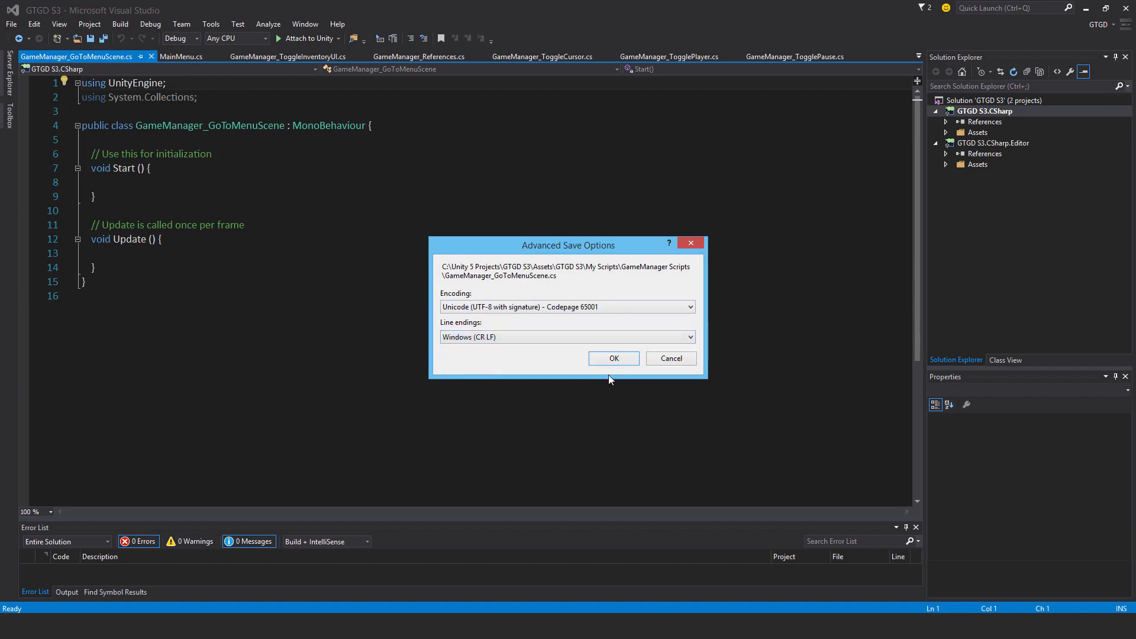
pyautogui.click(613, 358)
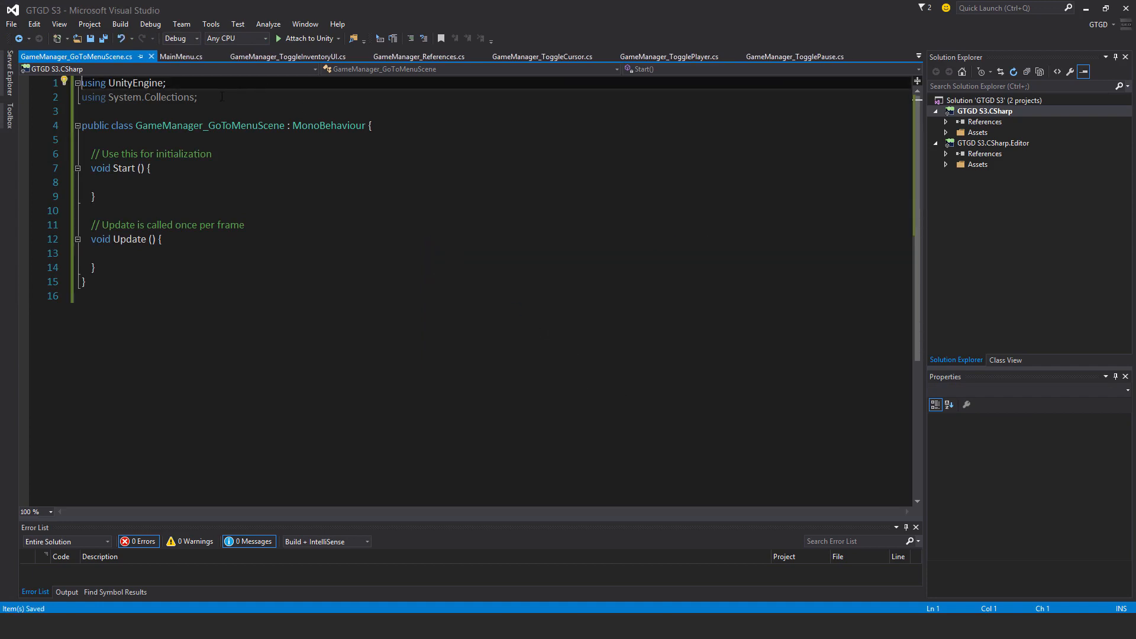
# Add namespace S3 and a private GameManager_Master gameManagerMaster field, and delete Start and Update.
pyautogui.write('na')
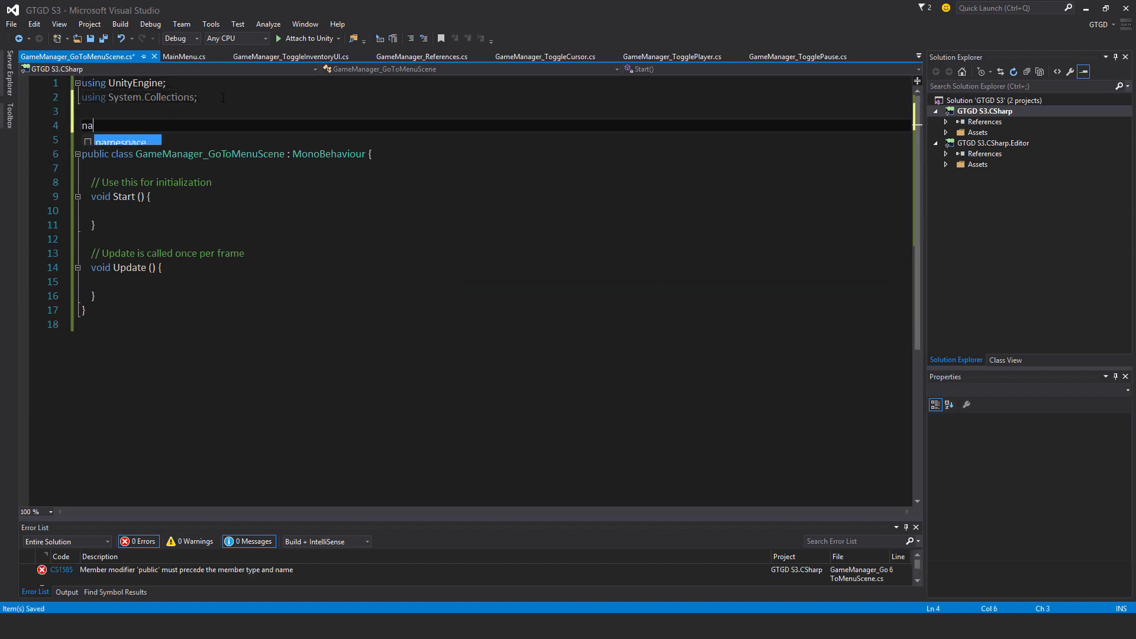
pyautogui.write('mespace S3')
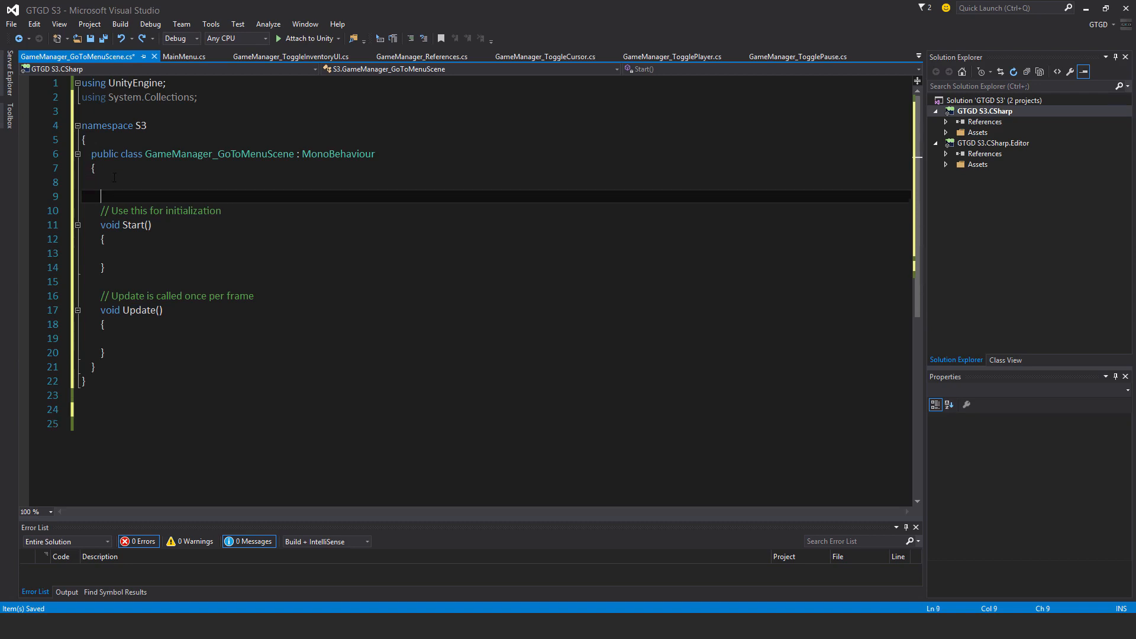
pyautogui.write('private Gmae')
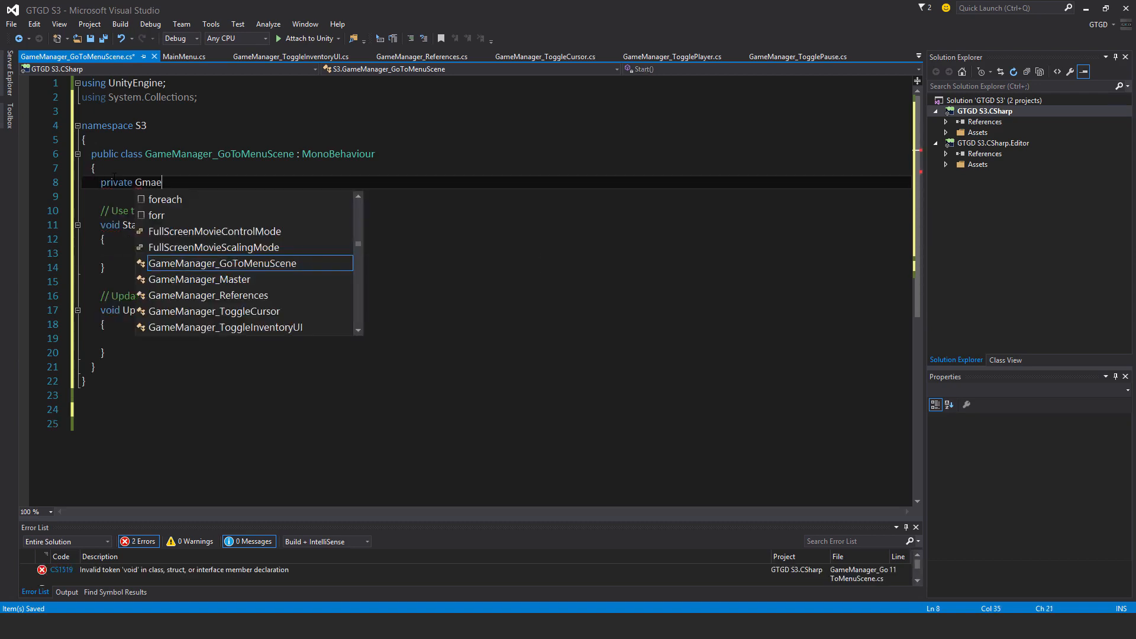
pyautogui.press('down')
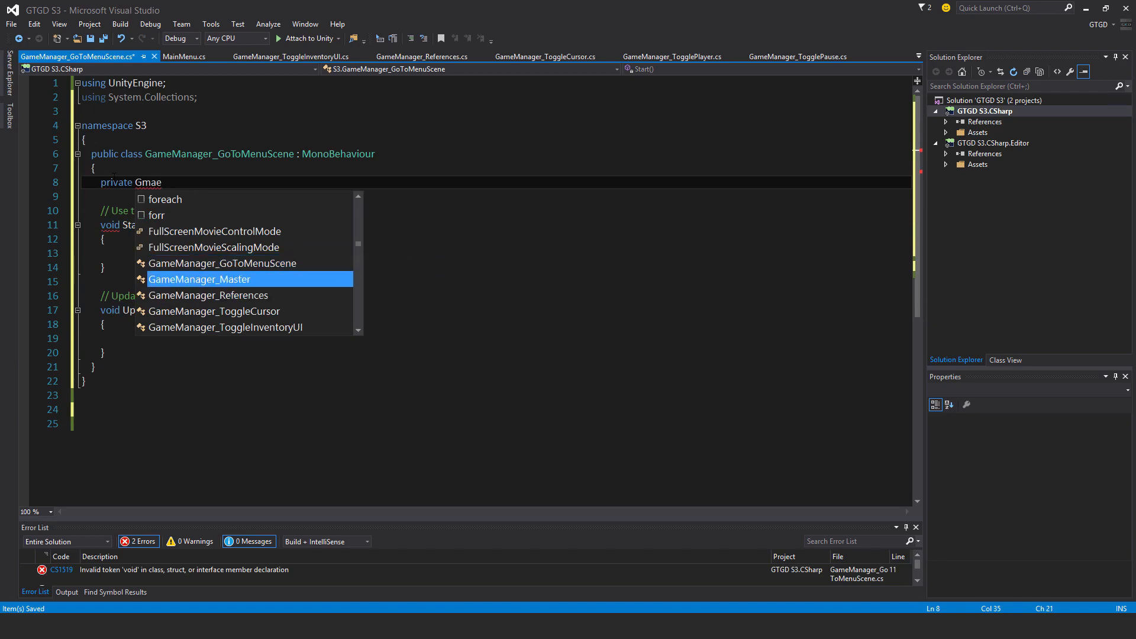
pyautogui.press('Tab')
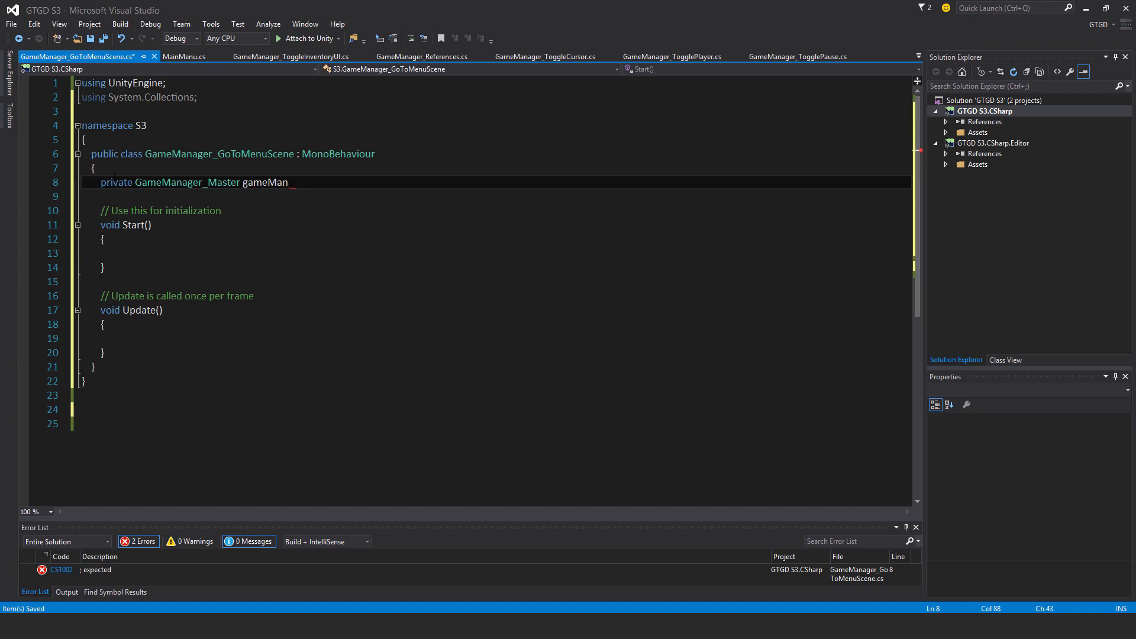
pyautogui.write('agerMaster;')
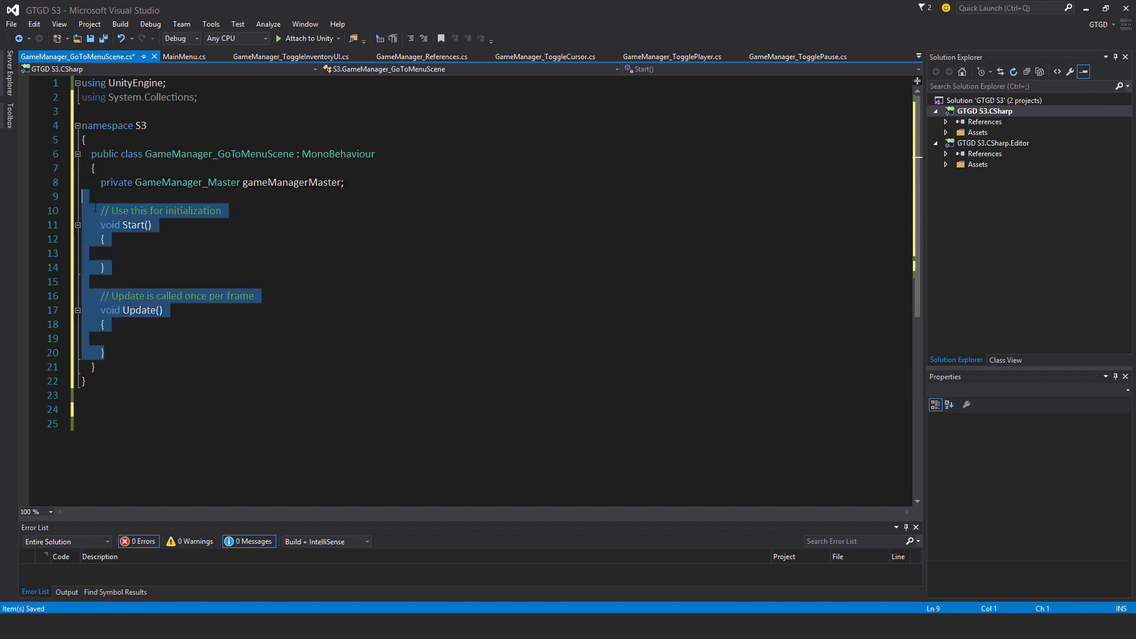
pyautogui.press('Delete')
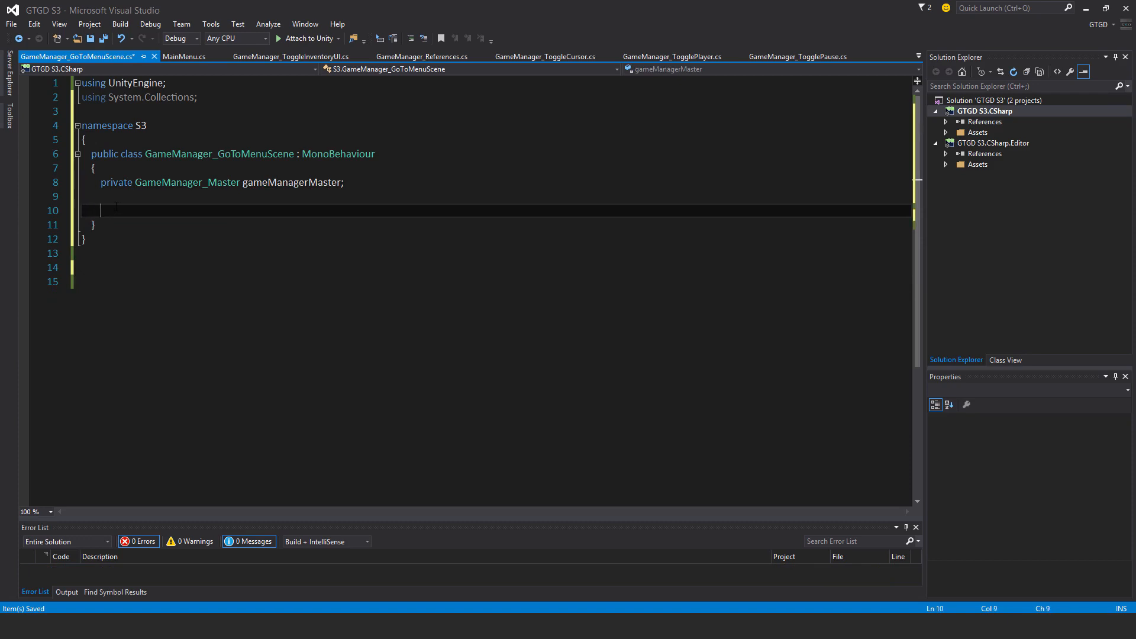
# Write void OnEnable(), OnDisable(), SetInitialReferences() and GoToMenuScene() stubs with braces.
pyautogui.write('void OnEnab')
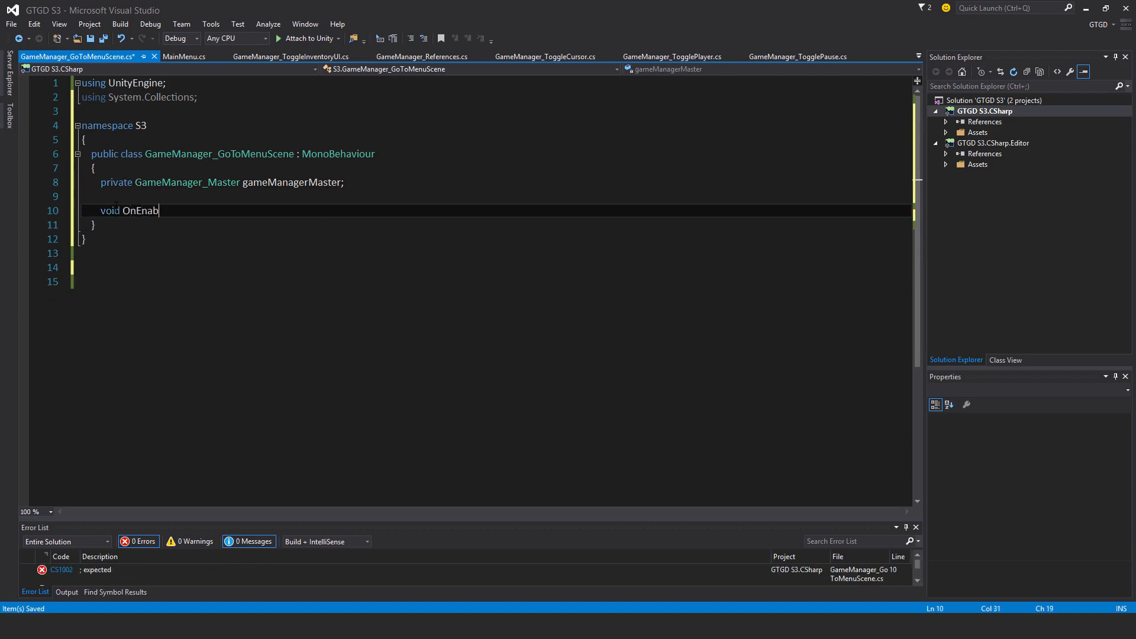
pyautogui.write('le()')
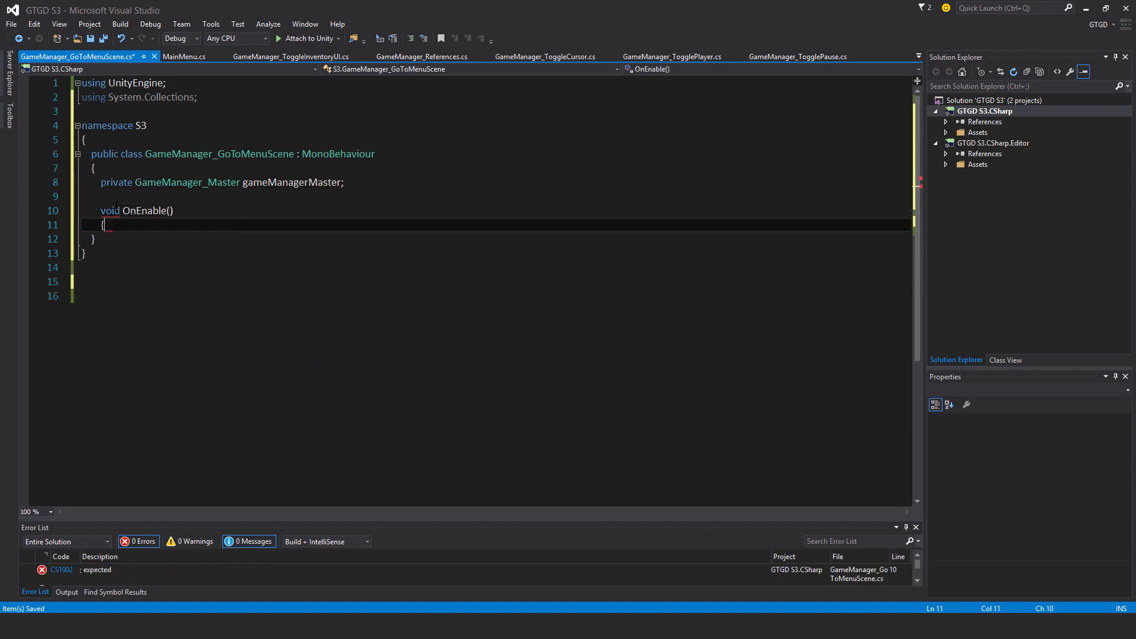
pyautogui.write('void O')
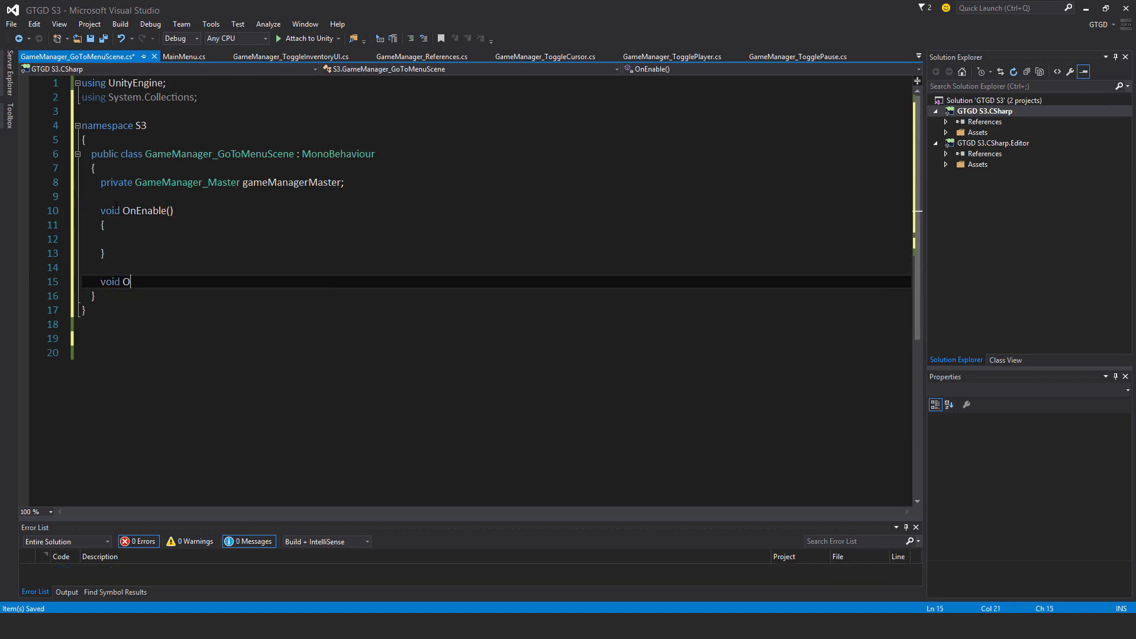
pyautogui.write('nDisable(')
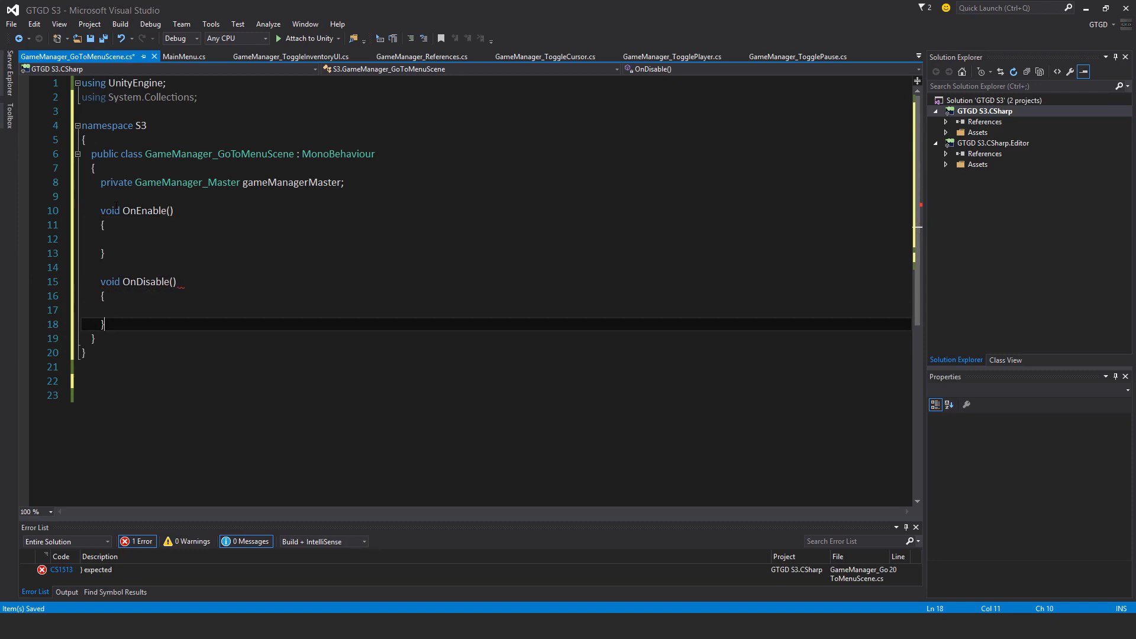
pyautogui.write('void Setini')
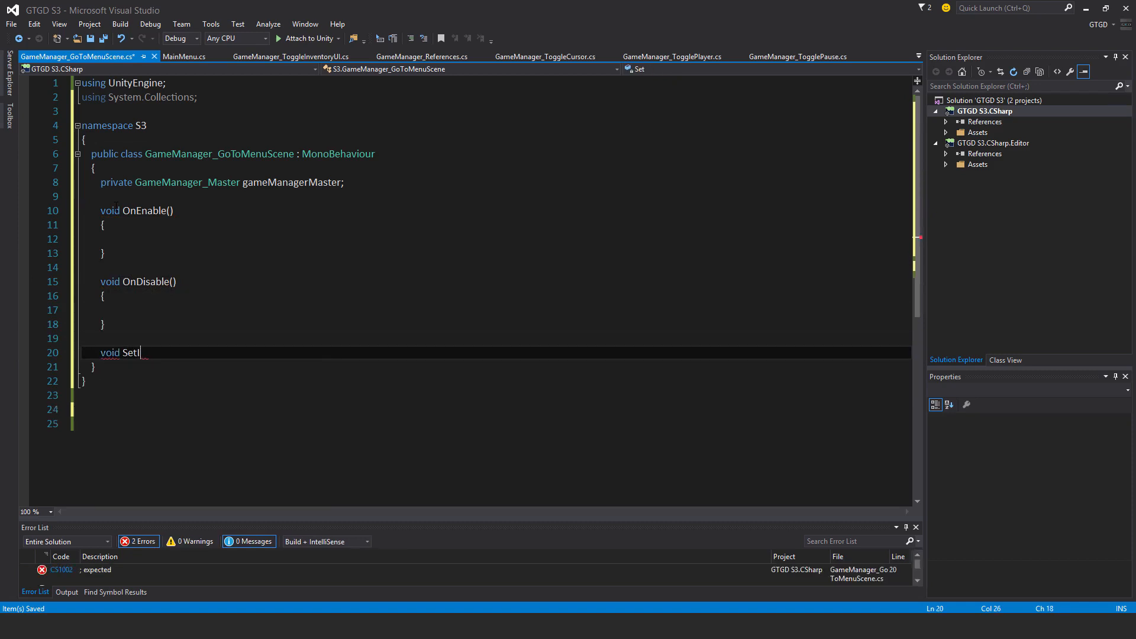
pyautogui.write('itialr')
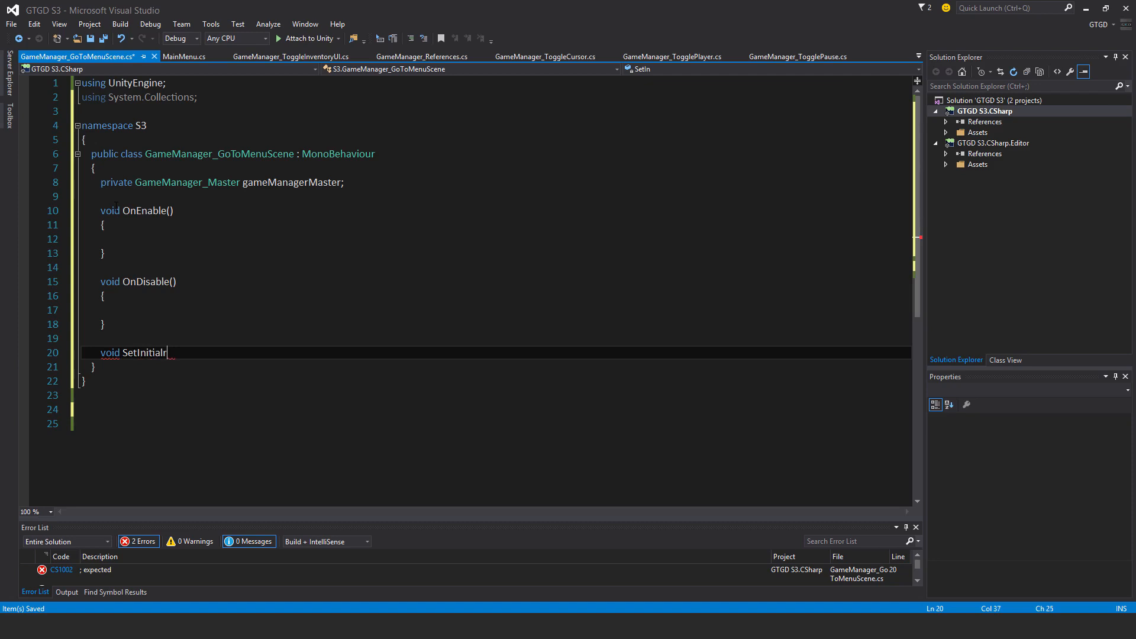
pyautogui.write('eferences')
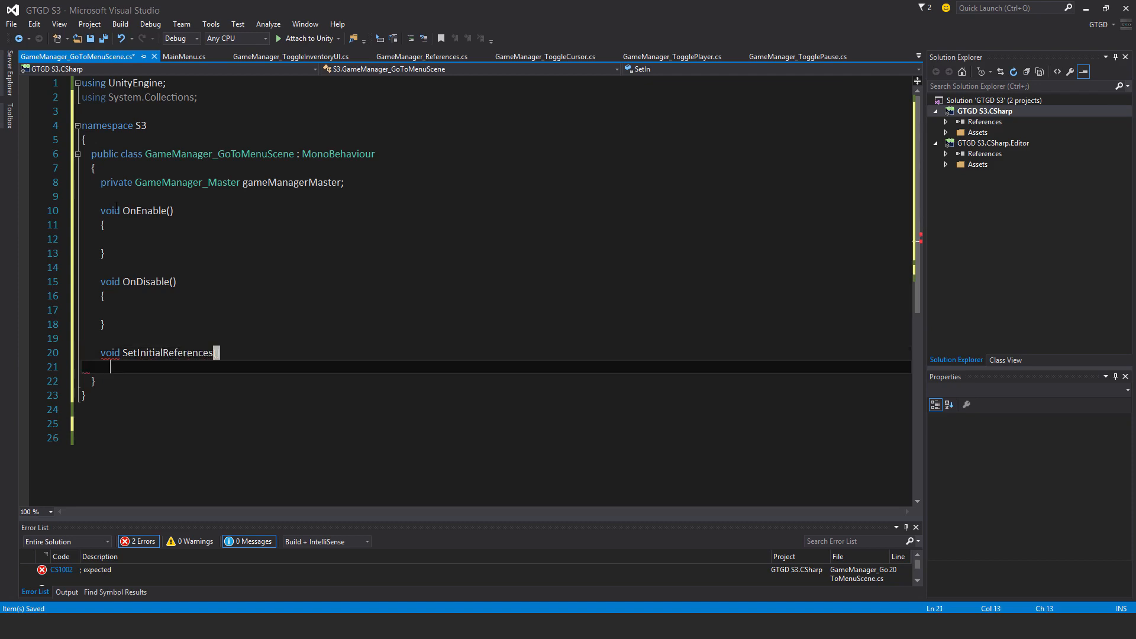
pyautogui.write('()')
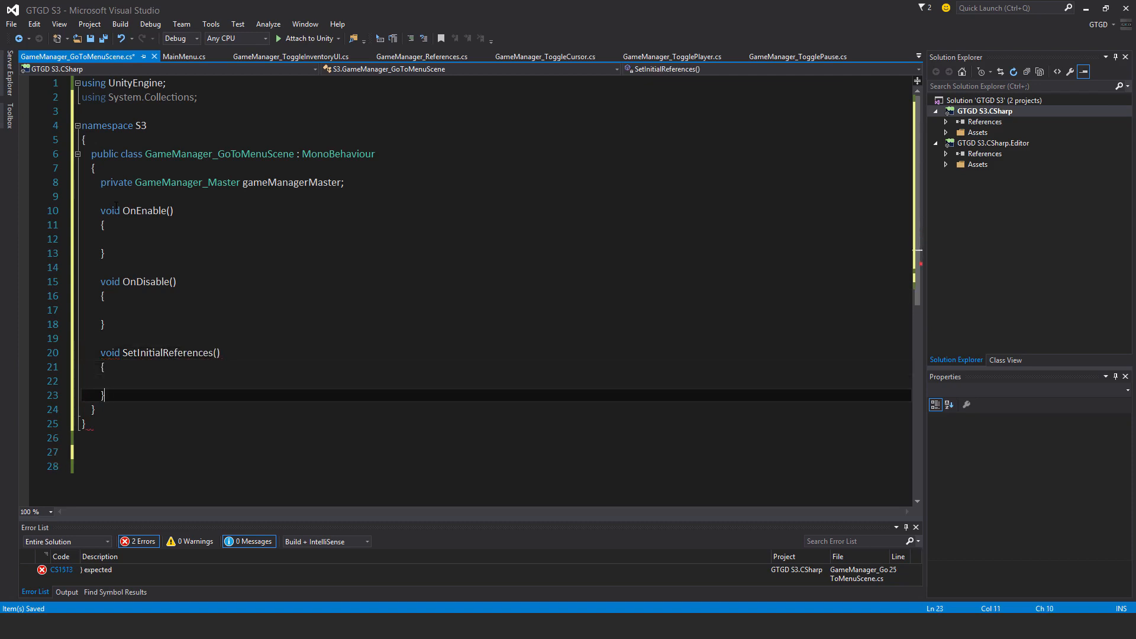
pyautogui.write('void Go')
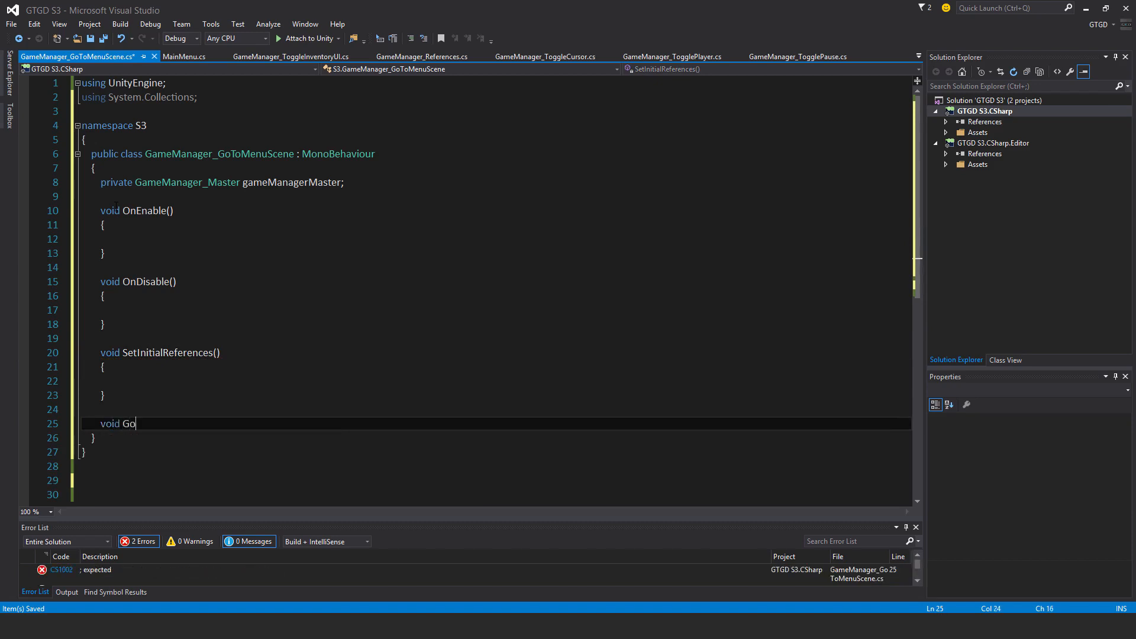
pyautogui.write('ToMenuScene(')
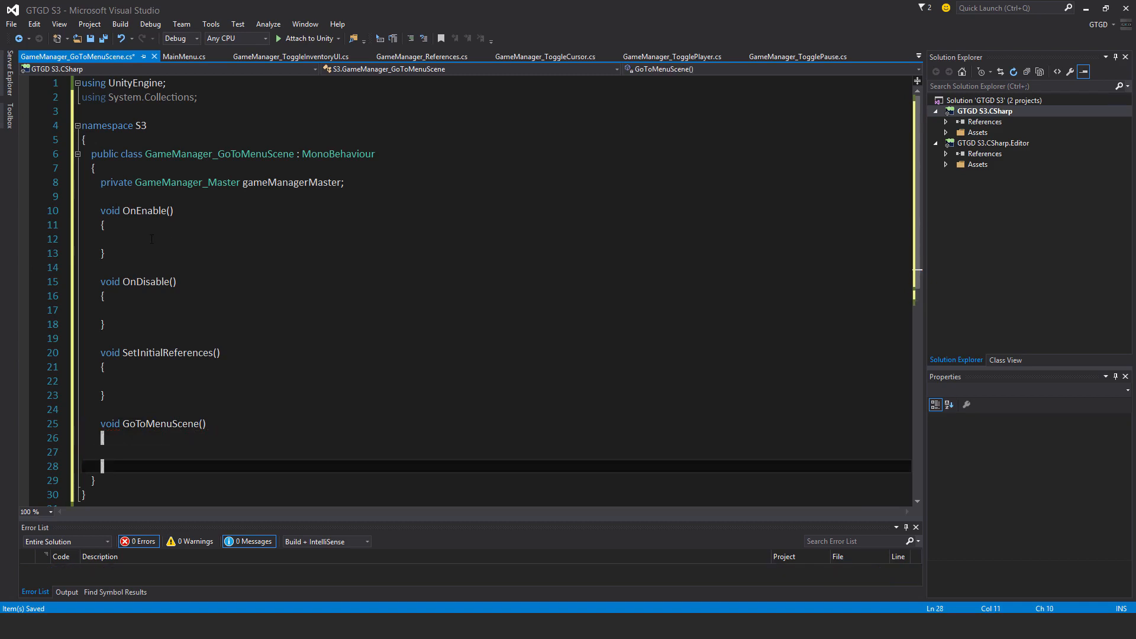
pyautogui.click(109, 238)
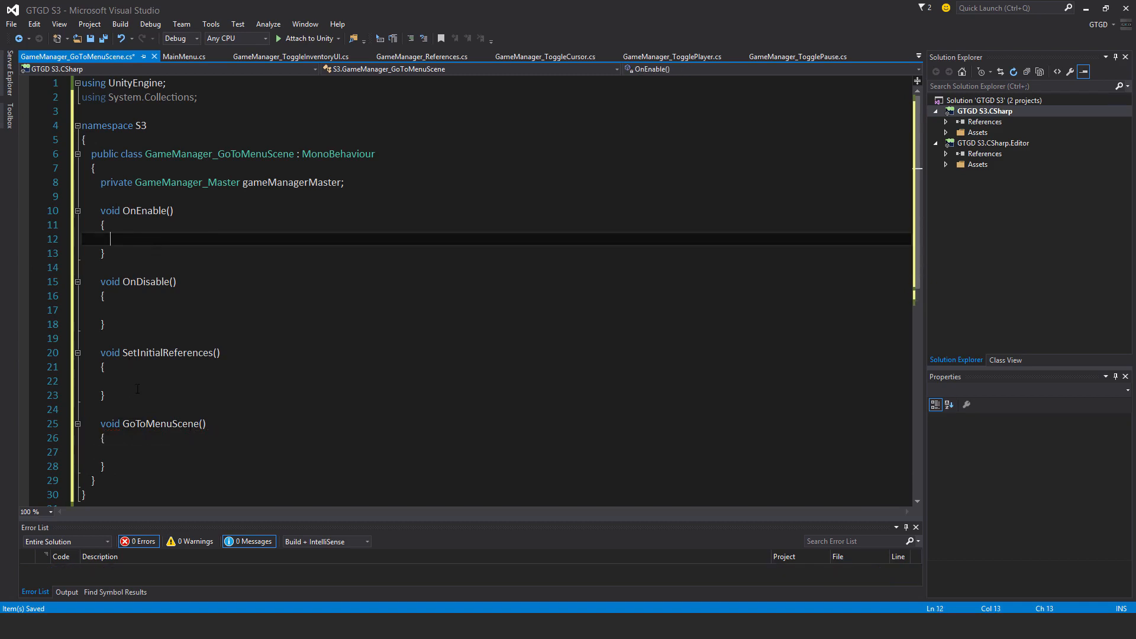
# Make OnEnable call SetInitialReferences() on its first line.
pyautogui.write('gameManagerMaster = GetComponent')
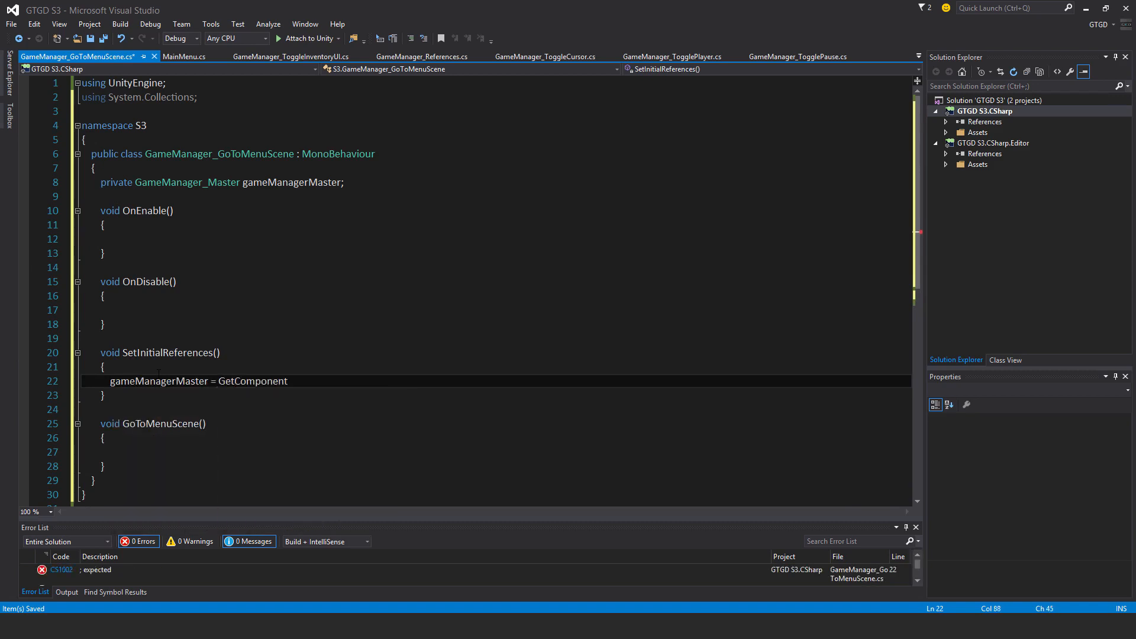
pyautogui.write('<g>')
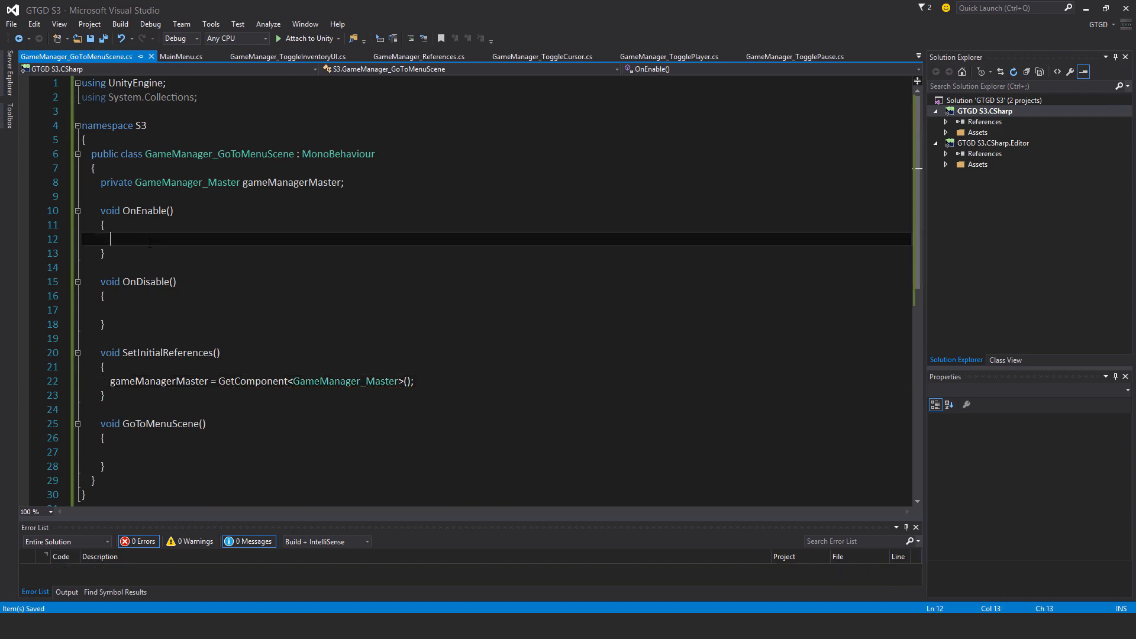
pyautogui.write('SetInitialReferences();')
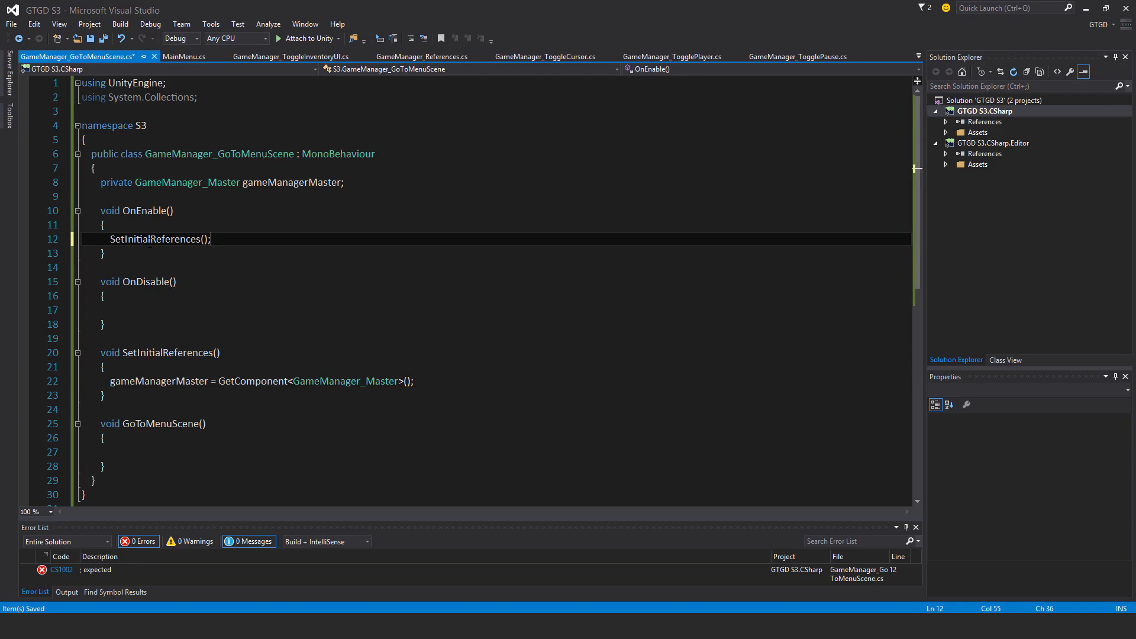
pyautogui.press('enter')
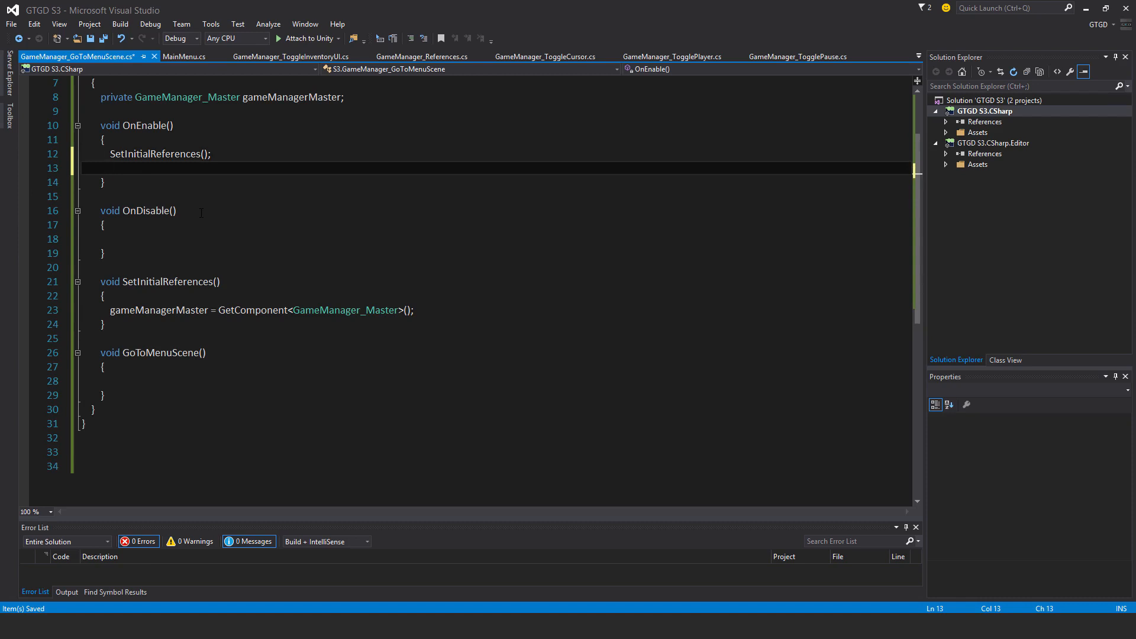
# Subscribe and unsubscribe GoToMenuScene on gameManagerMaster.GoToMenuSceneEvent in OnEnable and OnDisable.
pyautogui.write('gameManagerMaster')
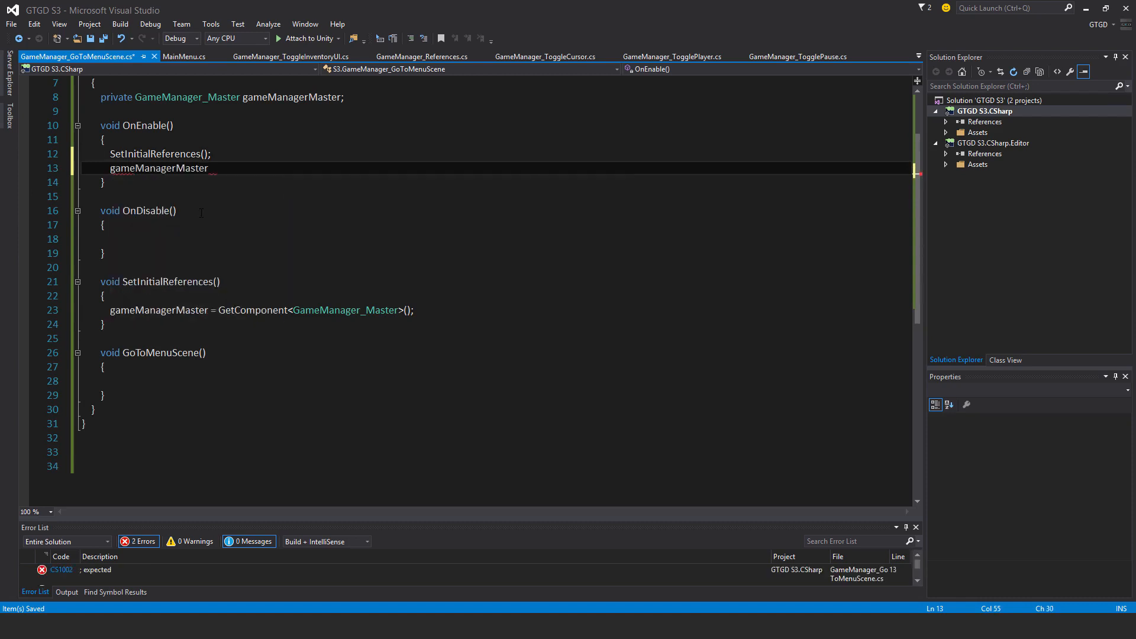
pyautogui.write('.event')
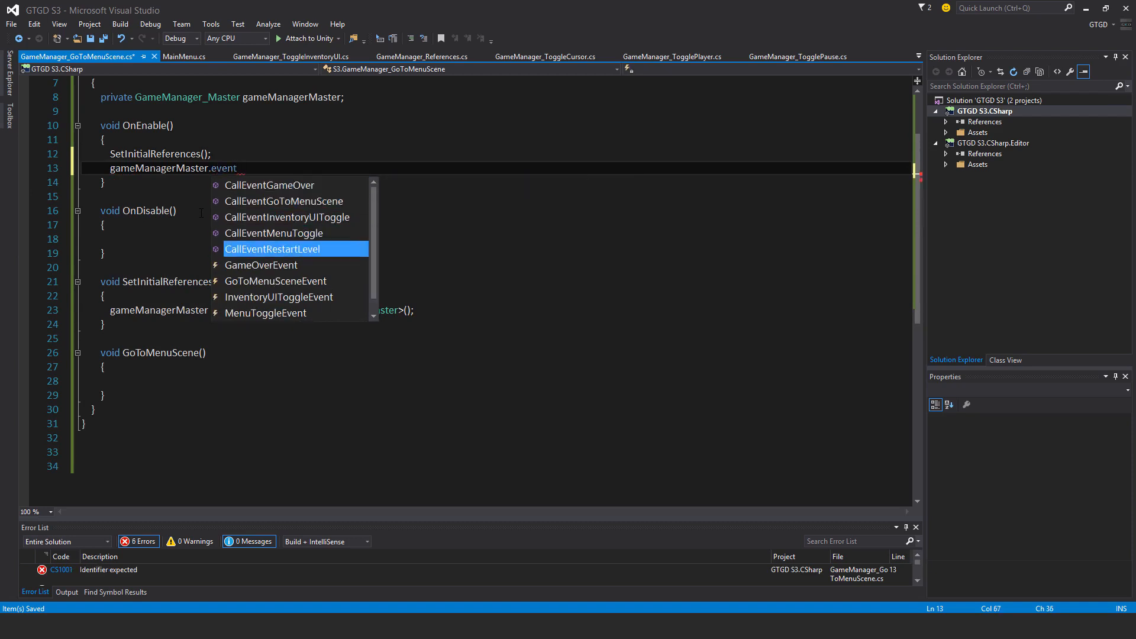
pyautogui.write('GoToMenuSceneEvent +=')
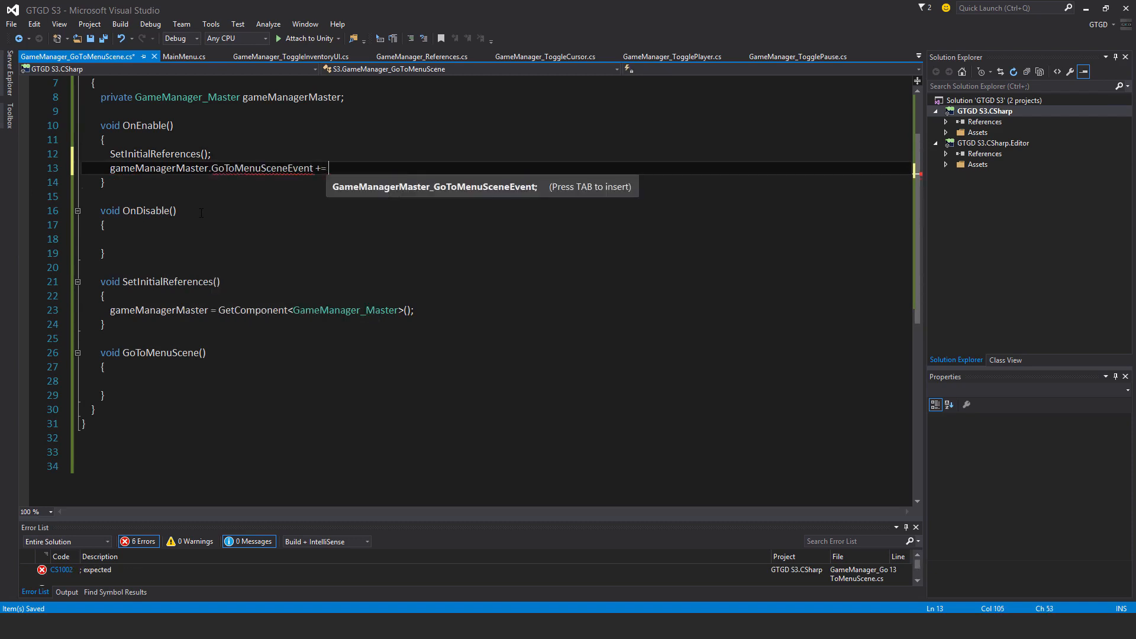
pyautogui.write('got')
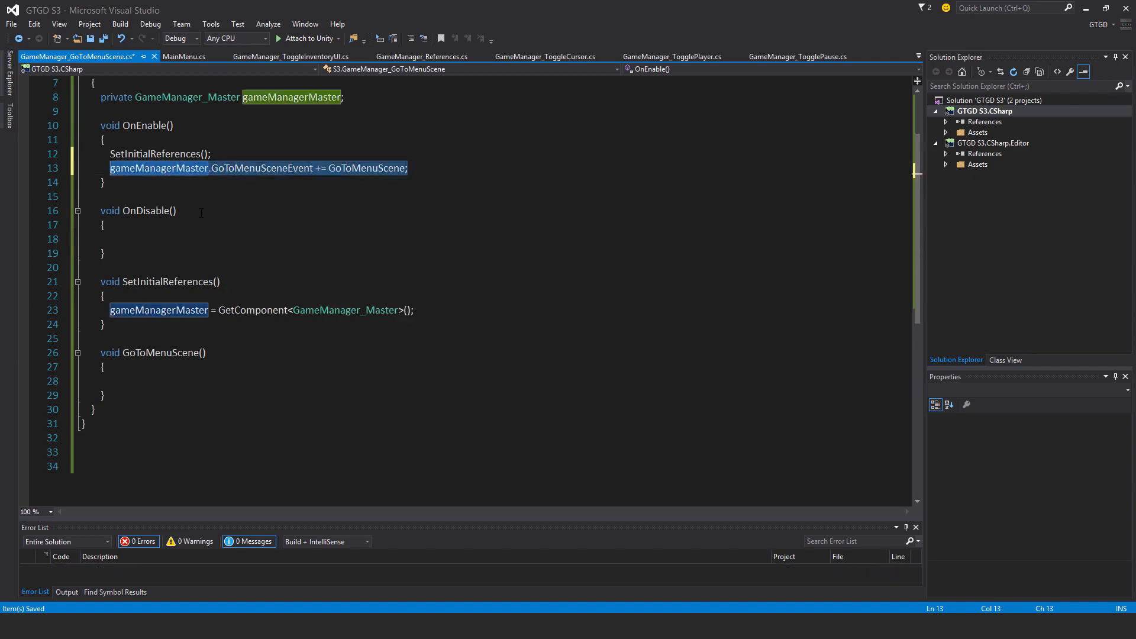
pyautogui.write('gameManagerMaster.GoToMenuSceneEvent += GoToMenuScene;')
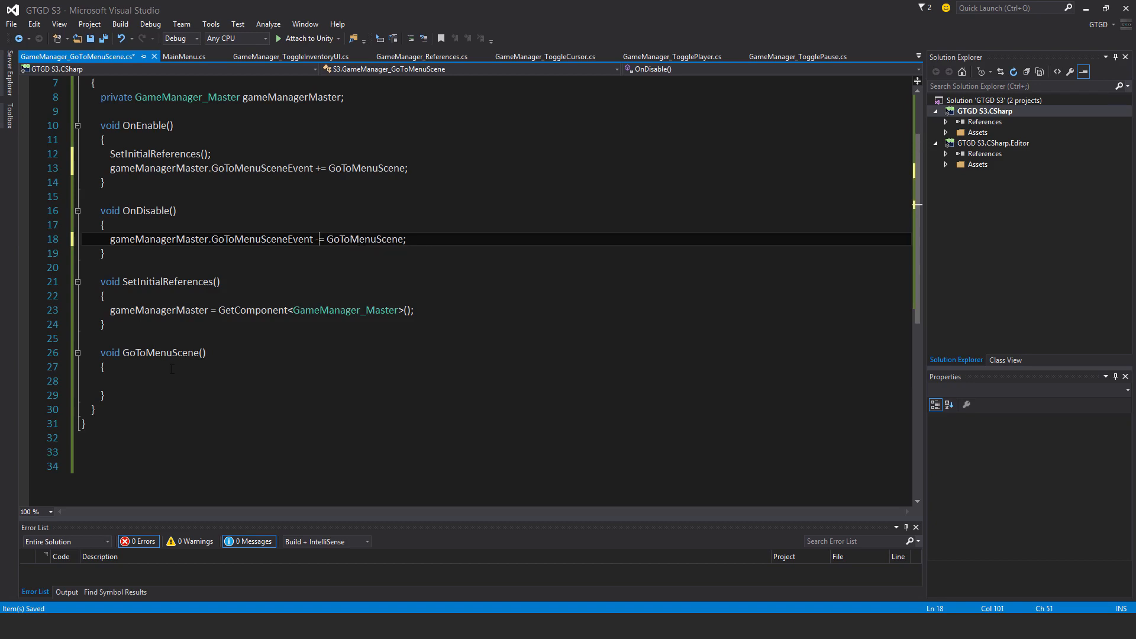
# Add Application.LoadLevel(0); to GoToMenuScene and save the script.
pyautogui.write('application.loadl')
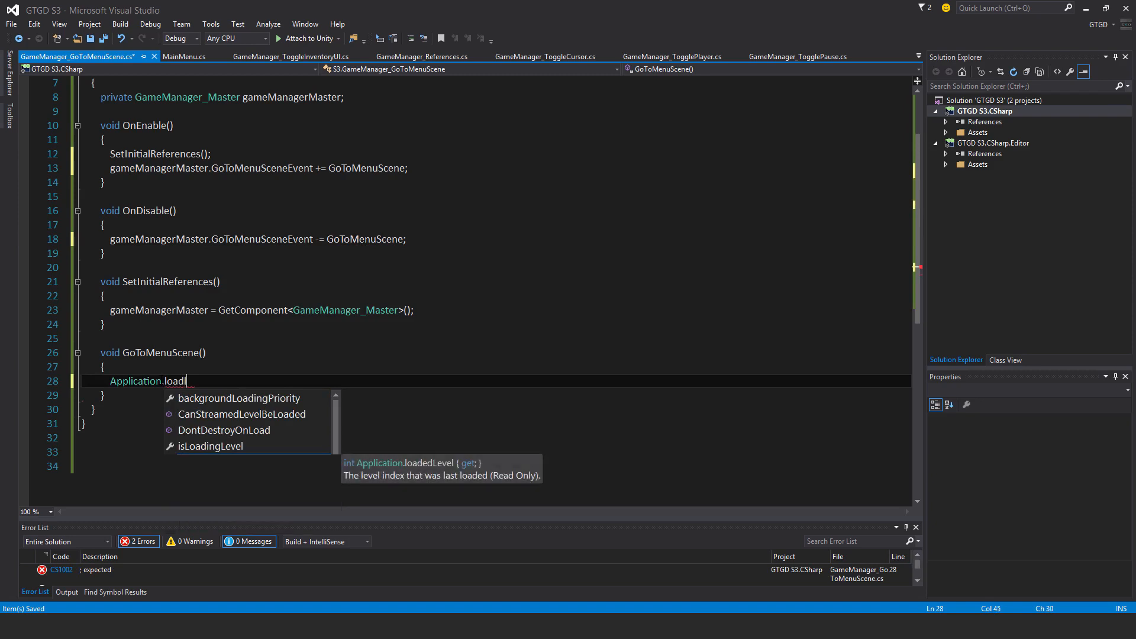
pyautogui.write('LoadLevel(')
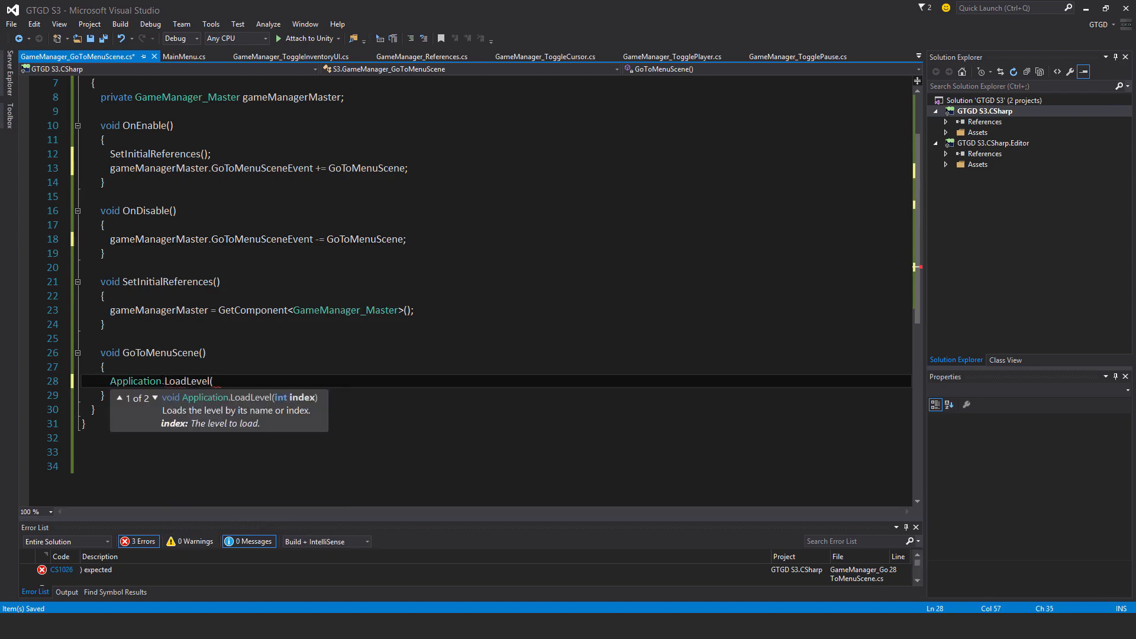
pyautogui.write('0);')
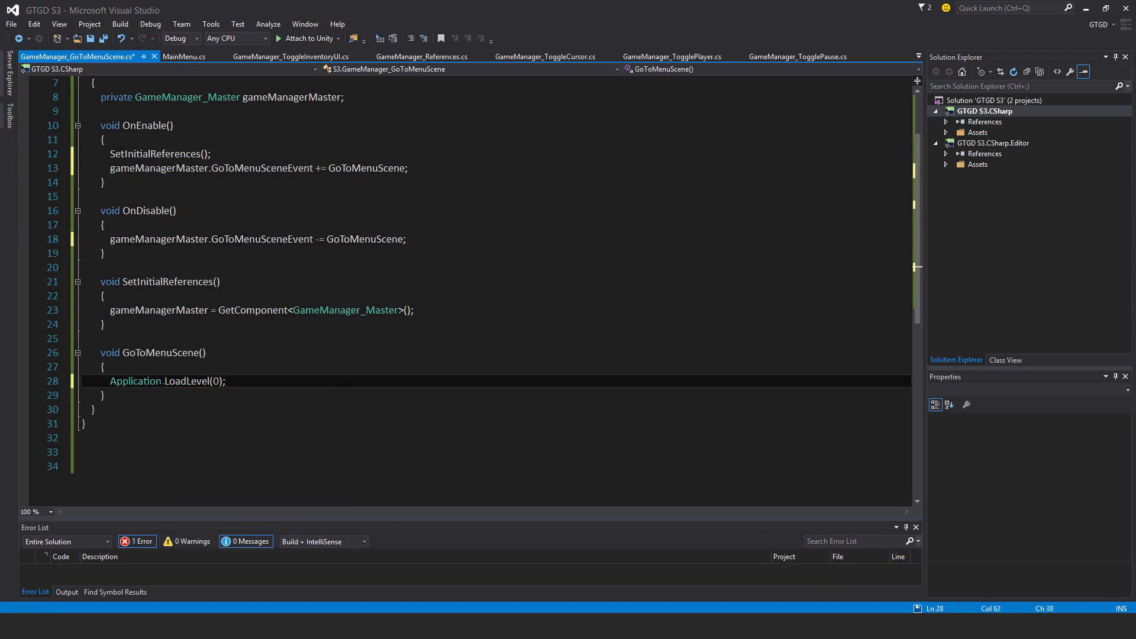
pyautogui.press('ctrl+s')
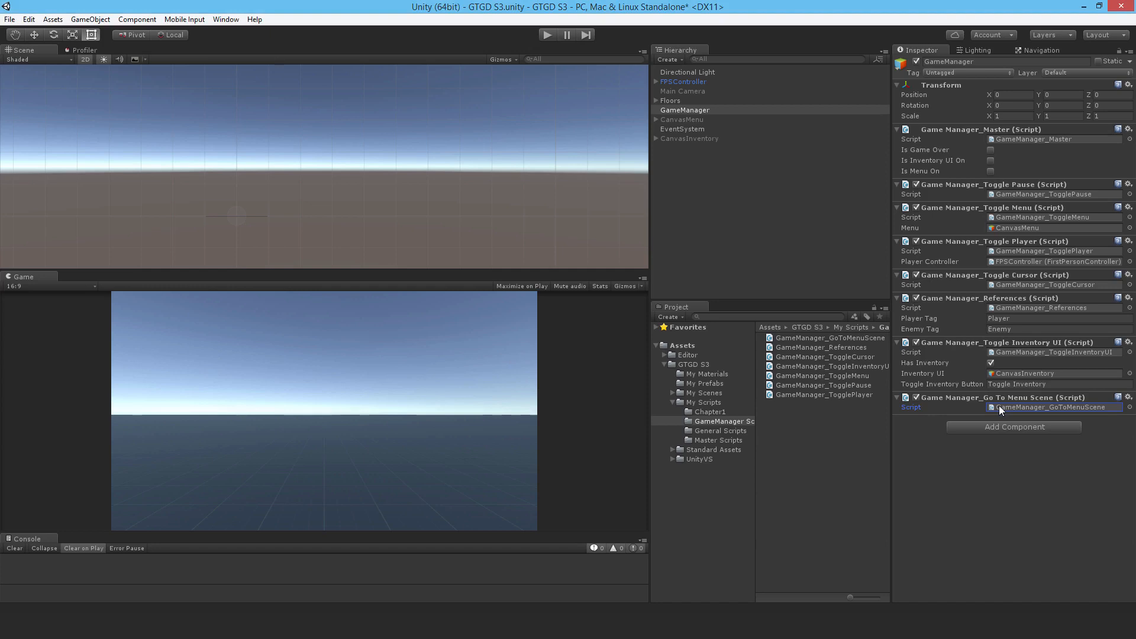
pyautogui.moveTo(631, 105)
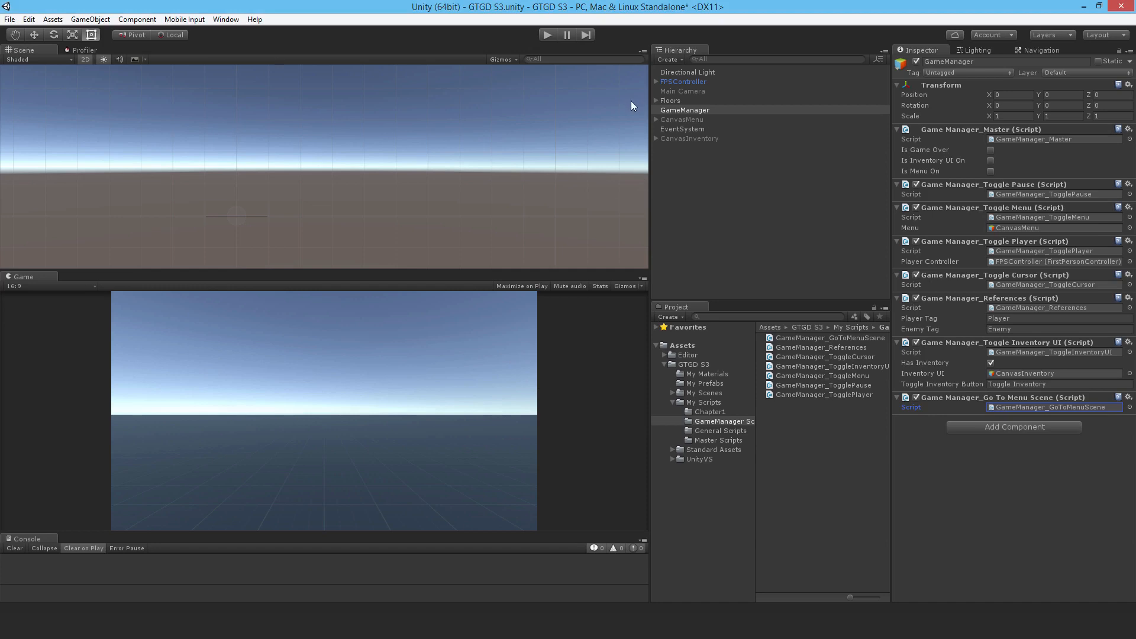
# Select the CanvasMenu object in the Hierarchy.
pyautogui.click(681, 119)
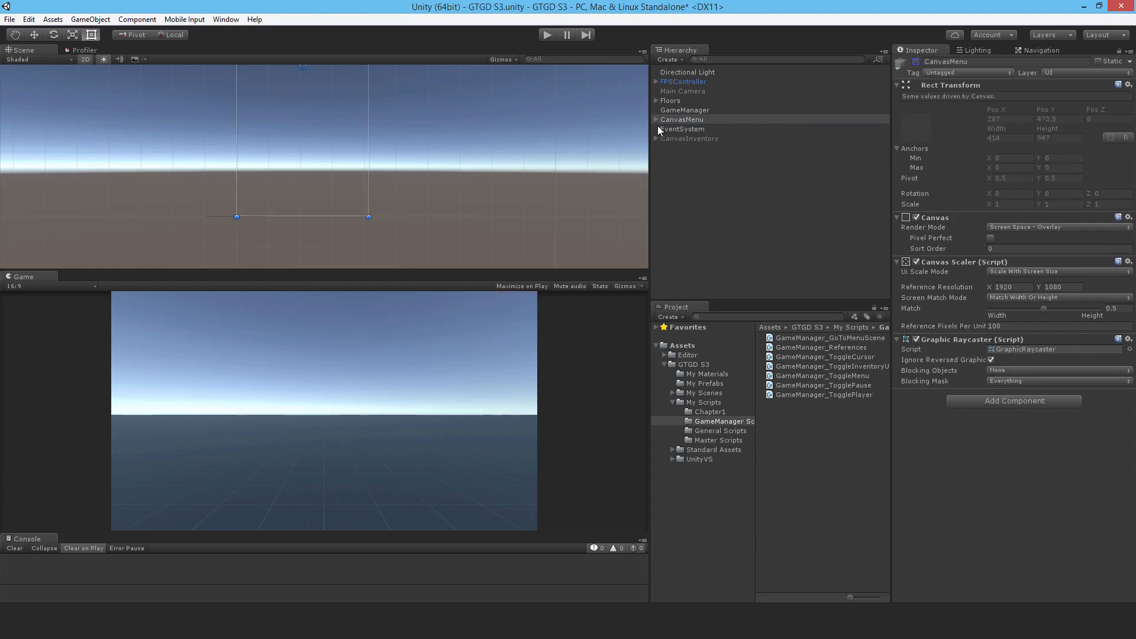
# Add an On Click entry to ButtonMainMenu calling GameManager_Master.CallEventGoToMenuScene on GameManager.
pyautogui.click(681, 157)
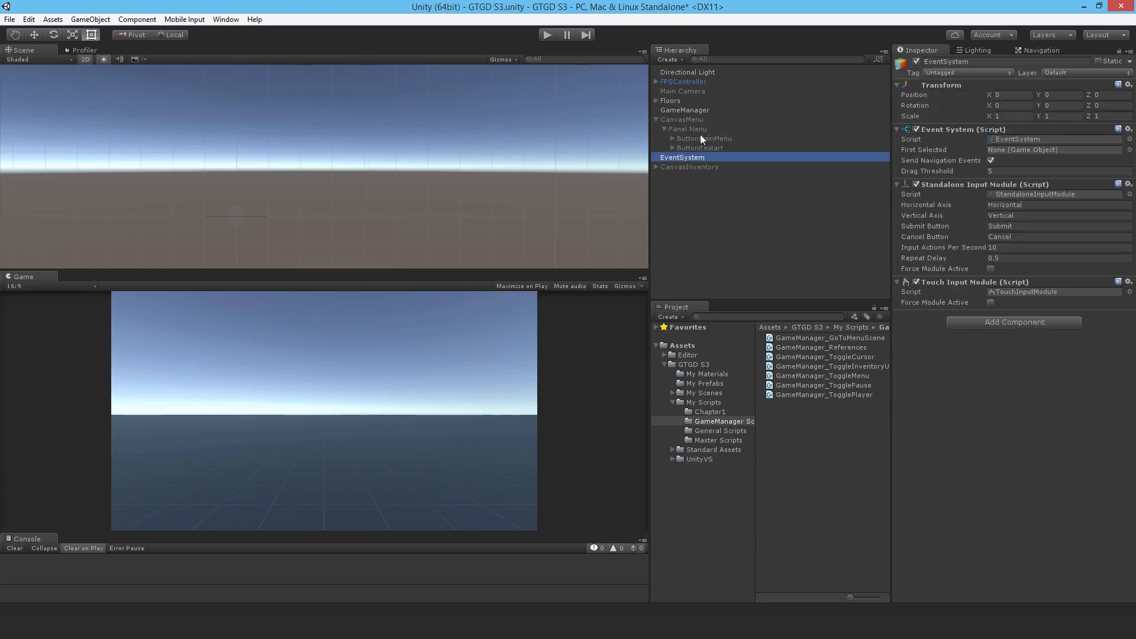
pyautogui.click(703, 138)
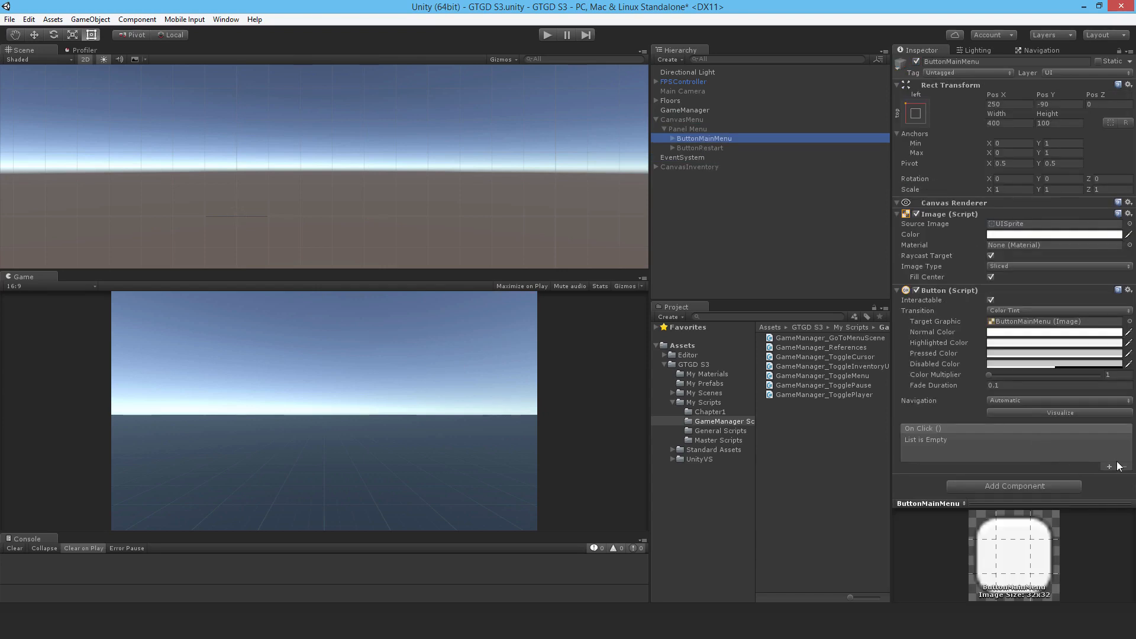
pyautogui.click(1107, 465)
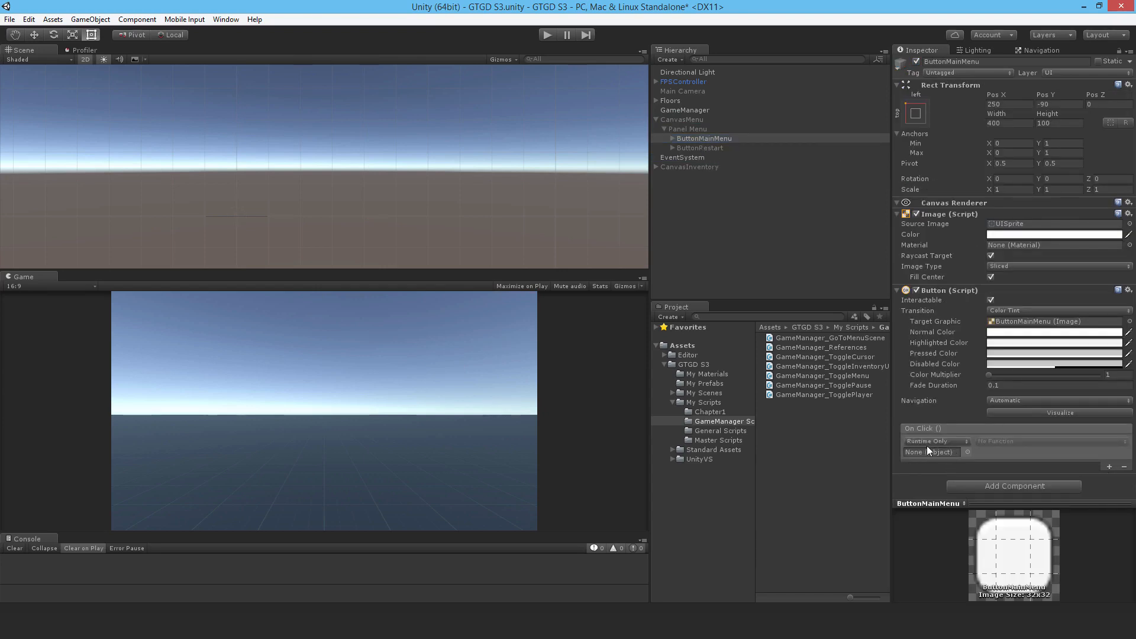
pyautogui.click(684, 110)
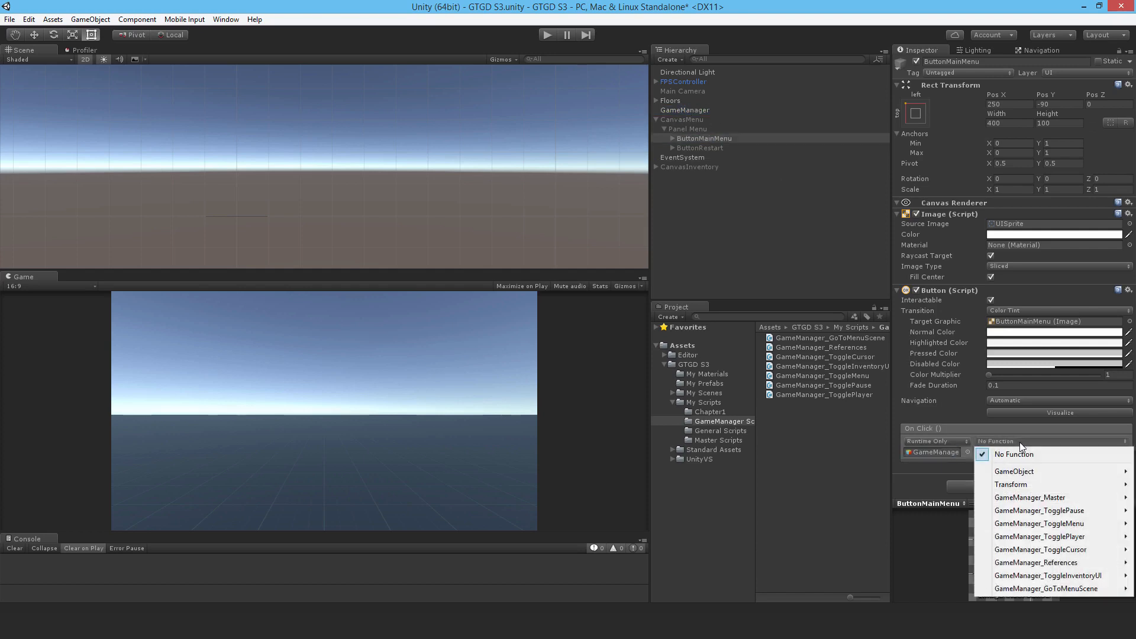
pyautogui.moveTo(1025, 447)
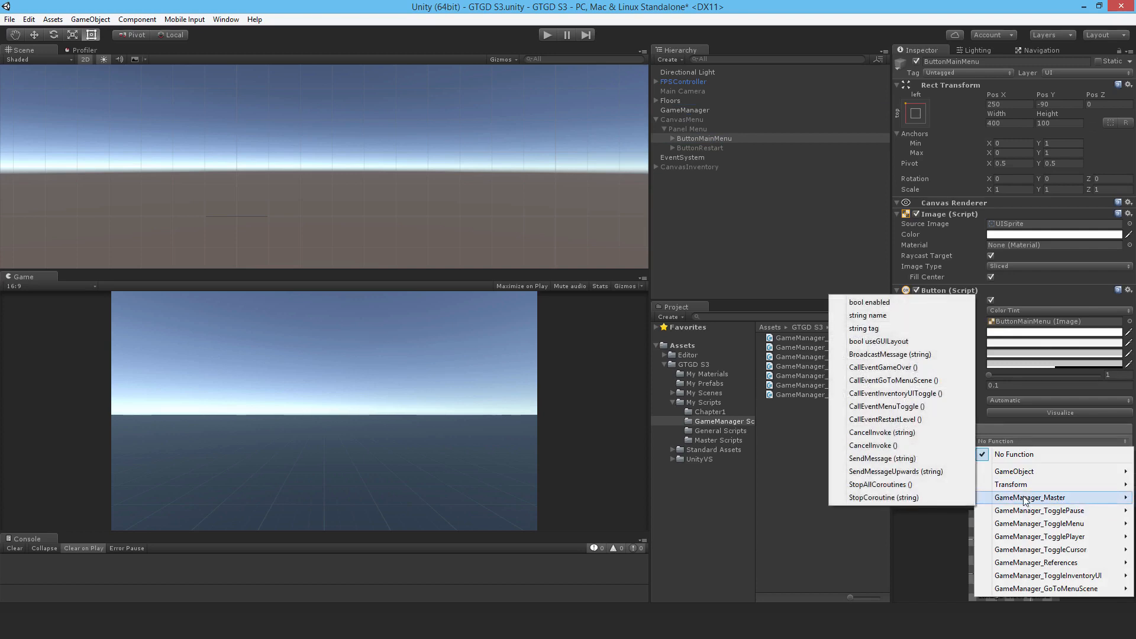
pyautogui.moveTo(881, 432)
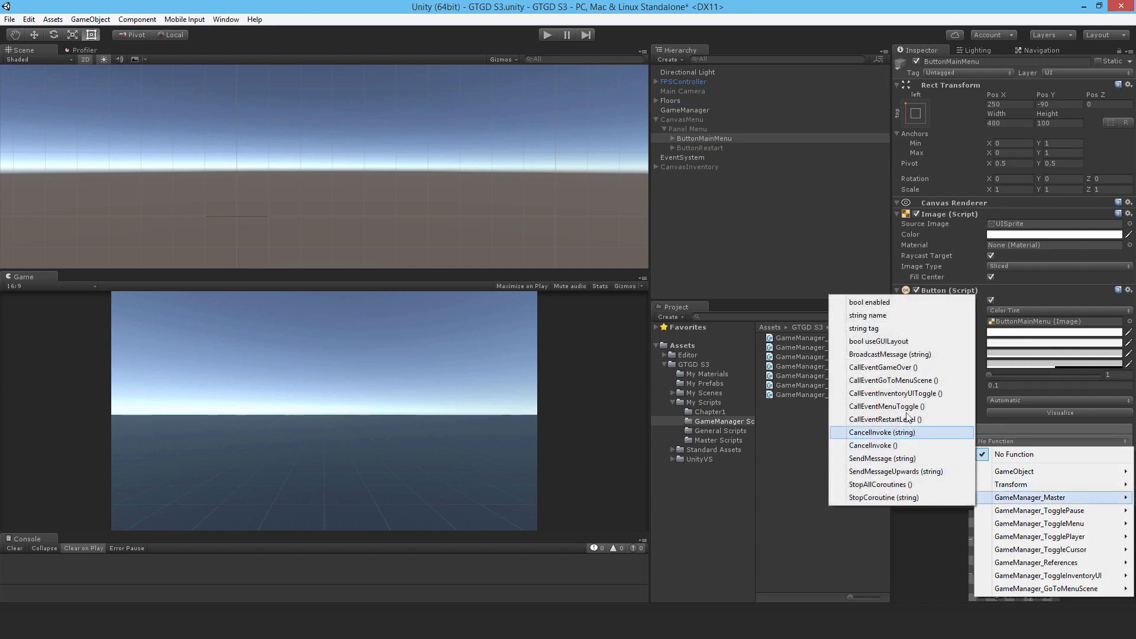
pyautogui.click(894, 380)
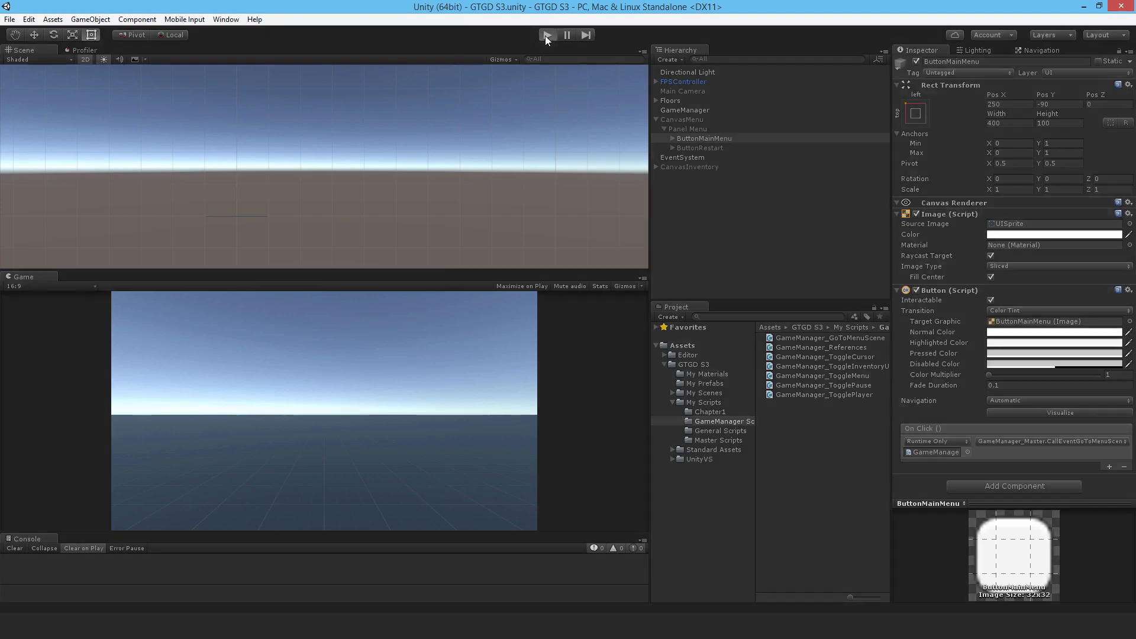
# Enter play mode and choose Play Game to load the level.
pyautogui.click(546, 35)
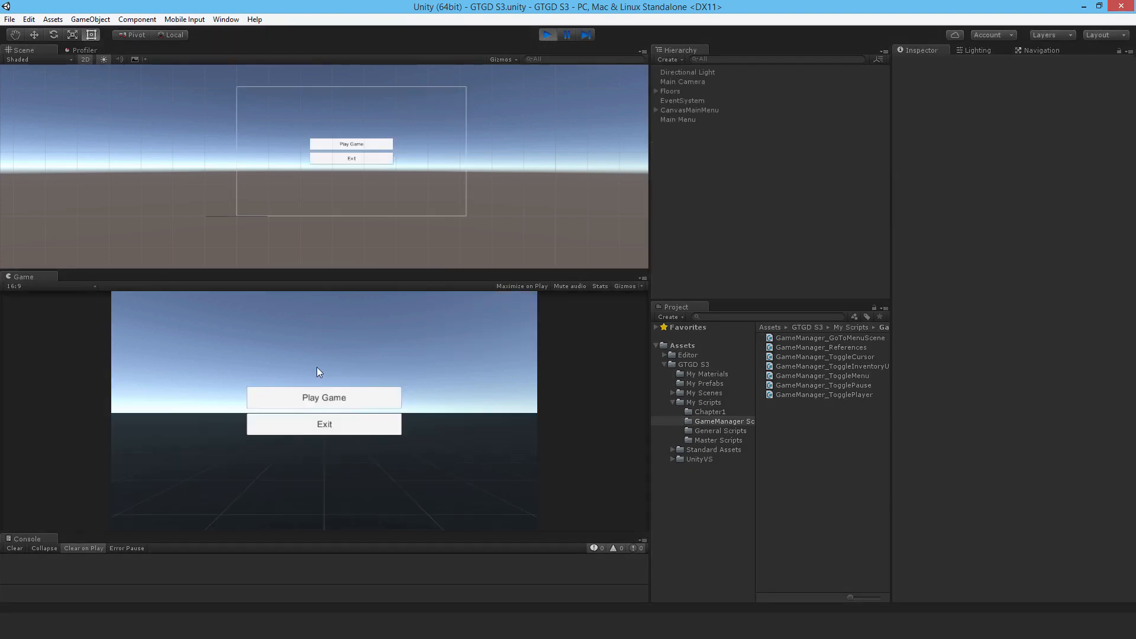
pyautogui.moveTo(369, 399)
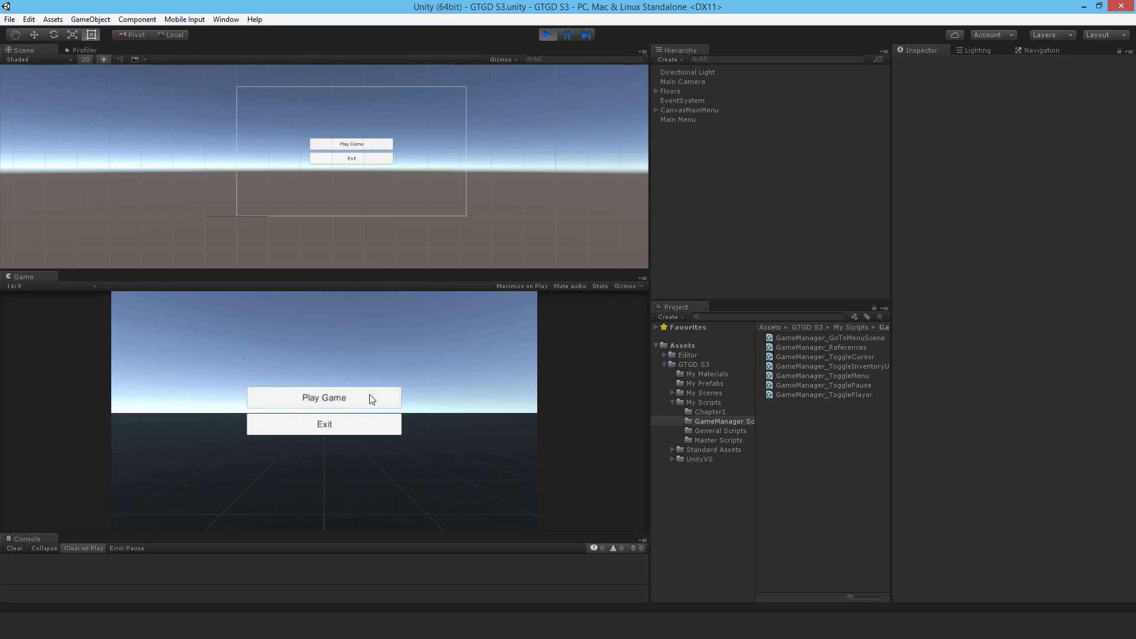
pyautogui.click(324, 397)
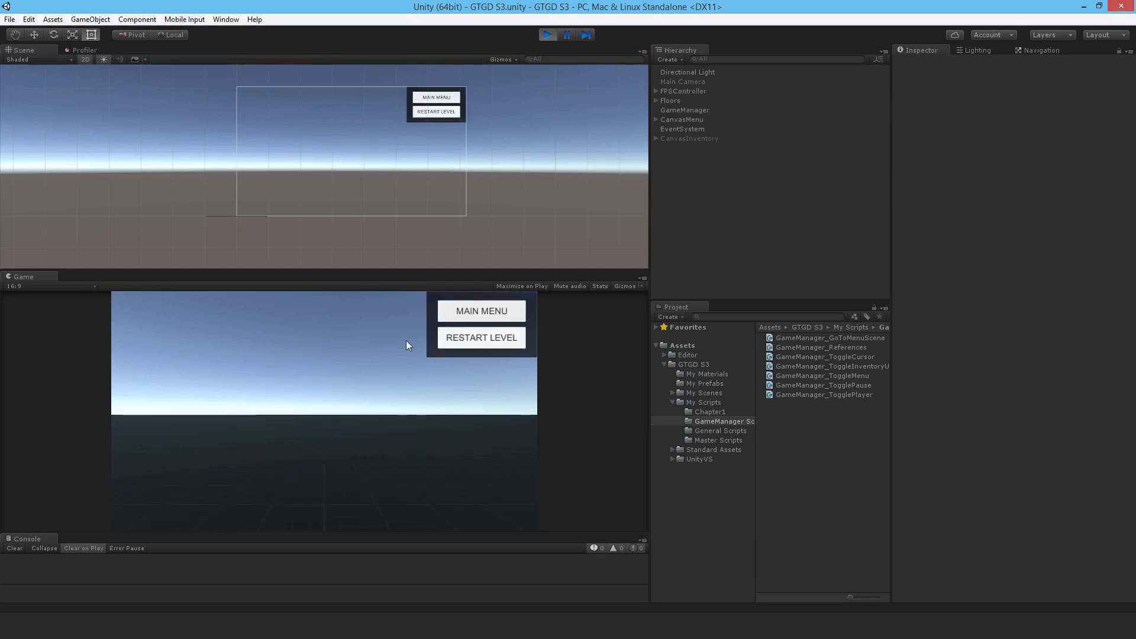